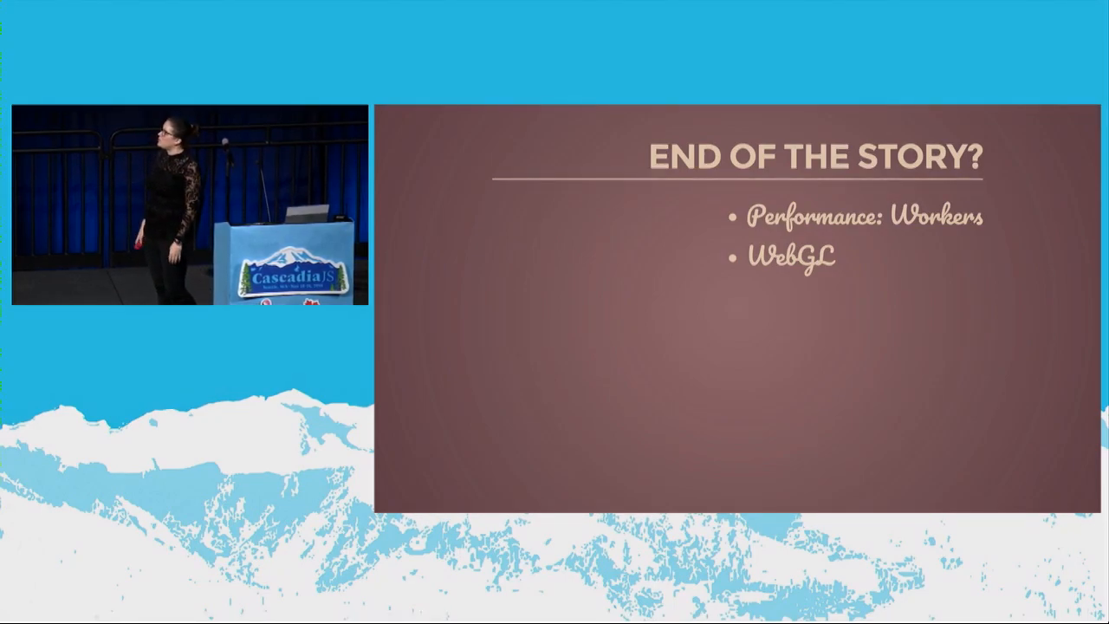
key(Right)
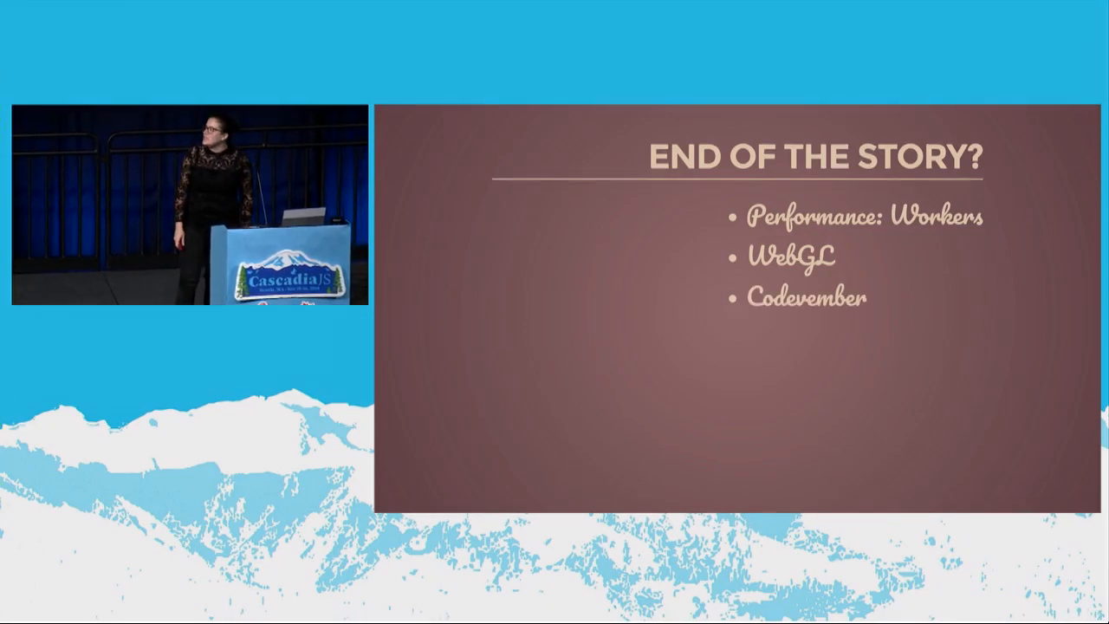